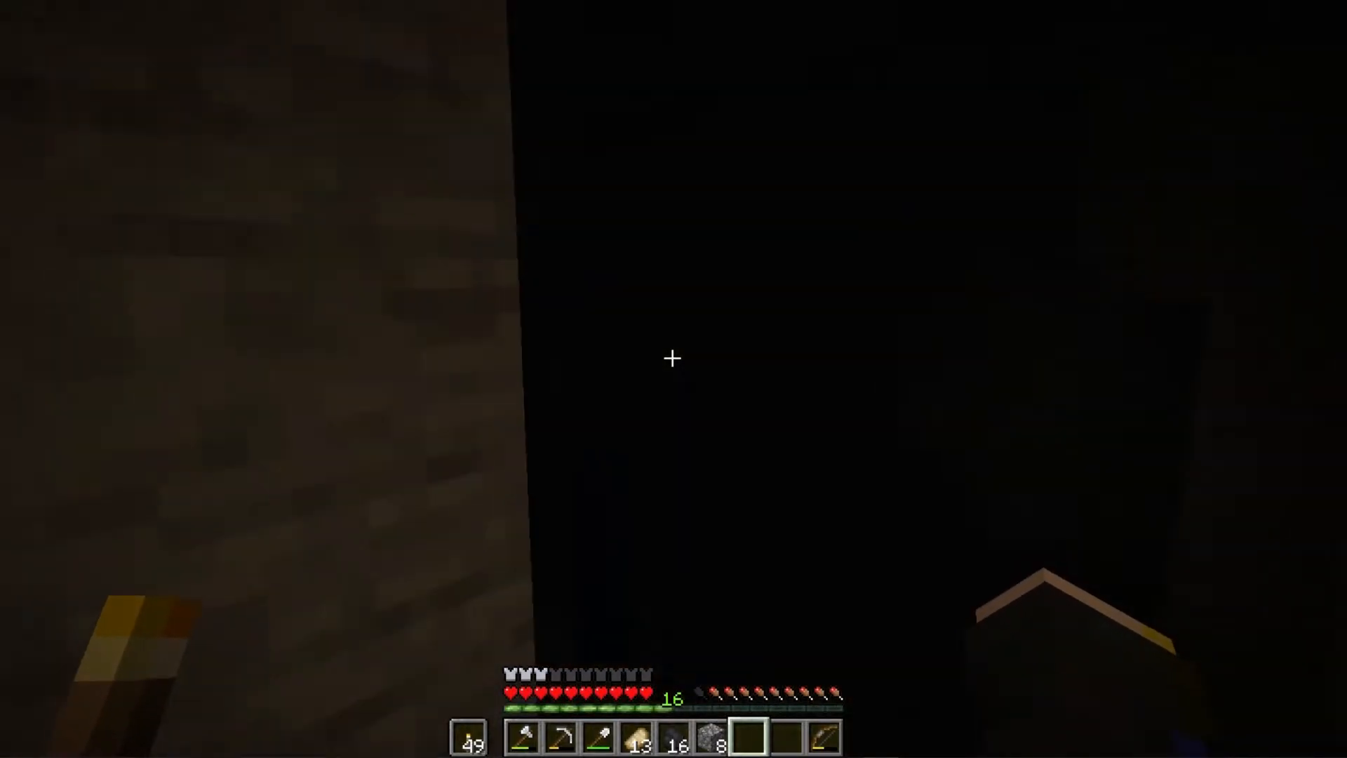
mouse_move(674, 360)
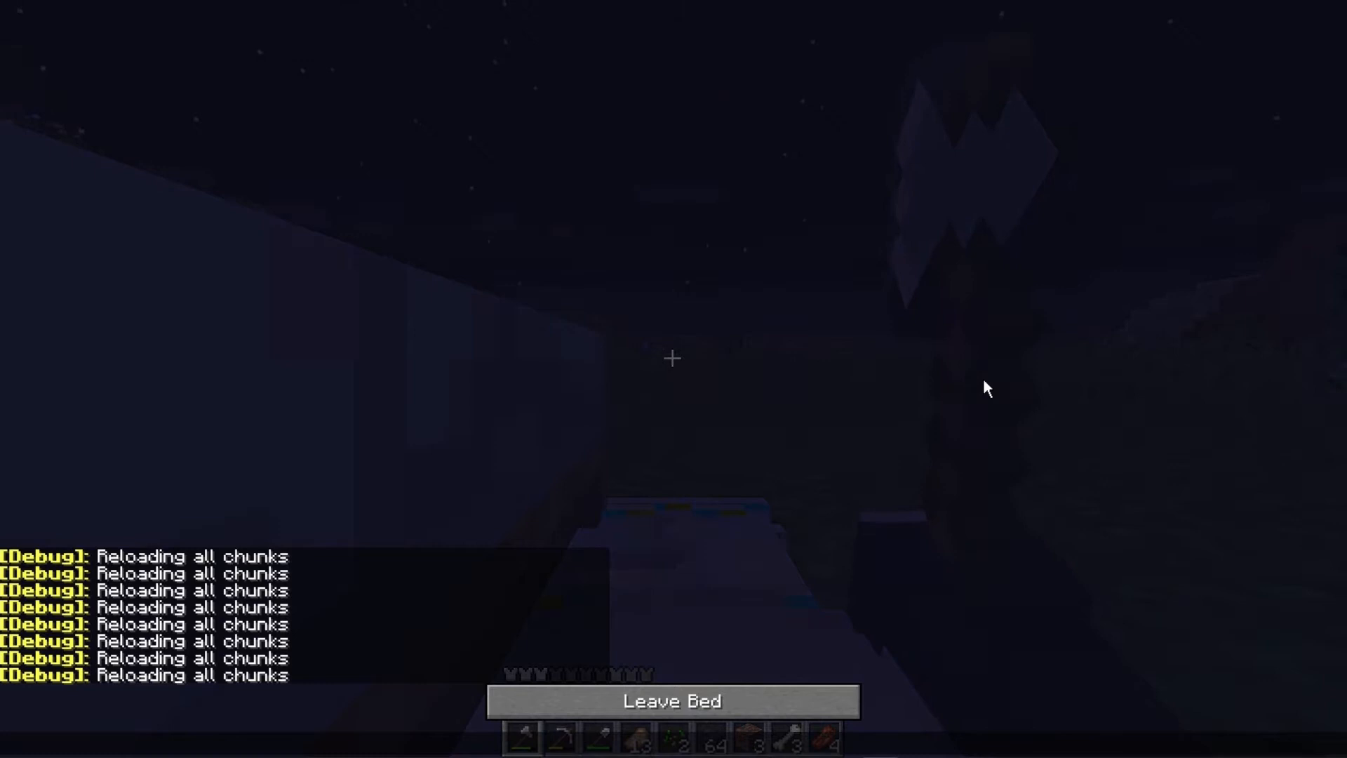
Step: Leave the bed, step out onto the night grass, and toggle the F3 debug overlay
left_click(672, 701)
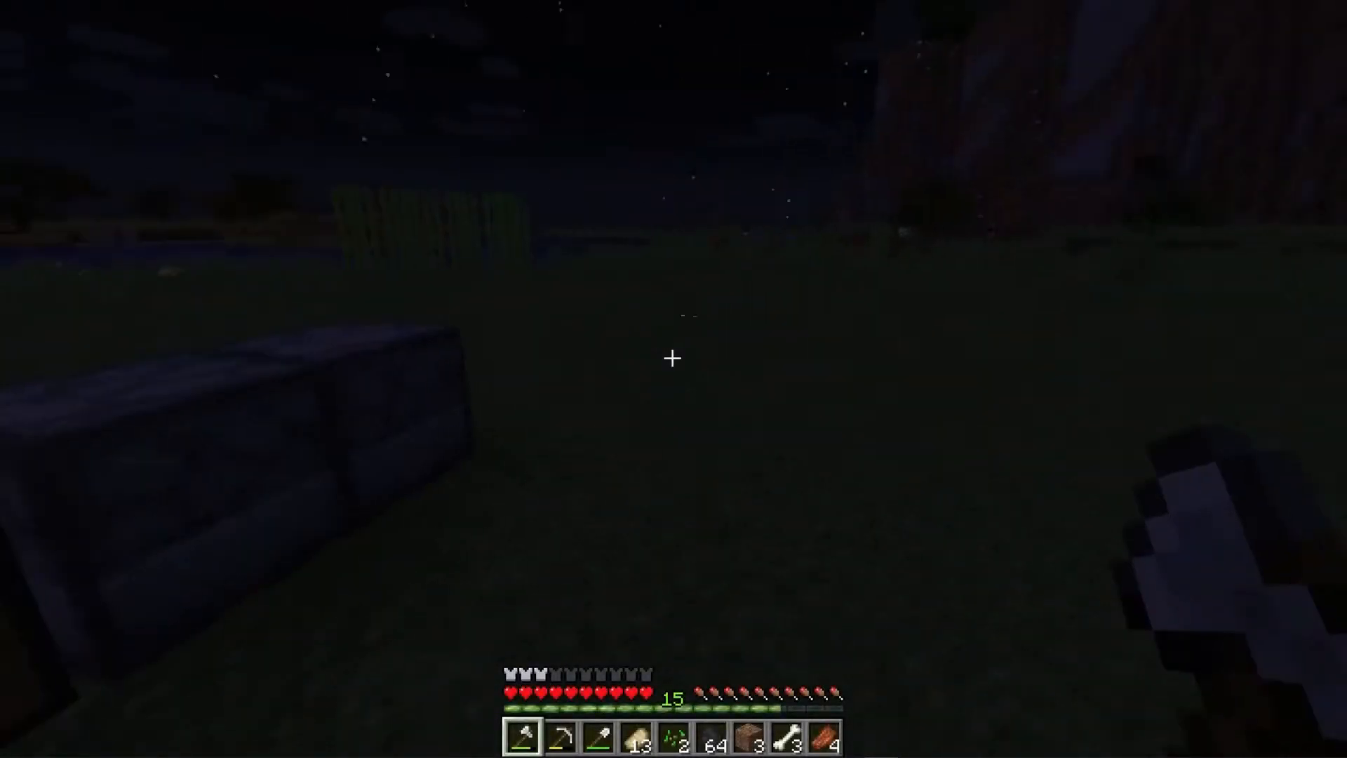
key("f3")
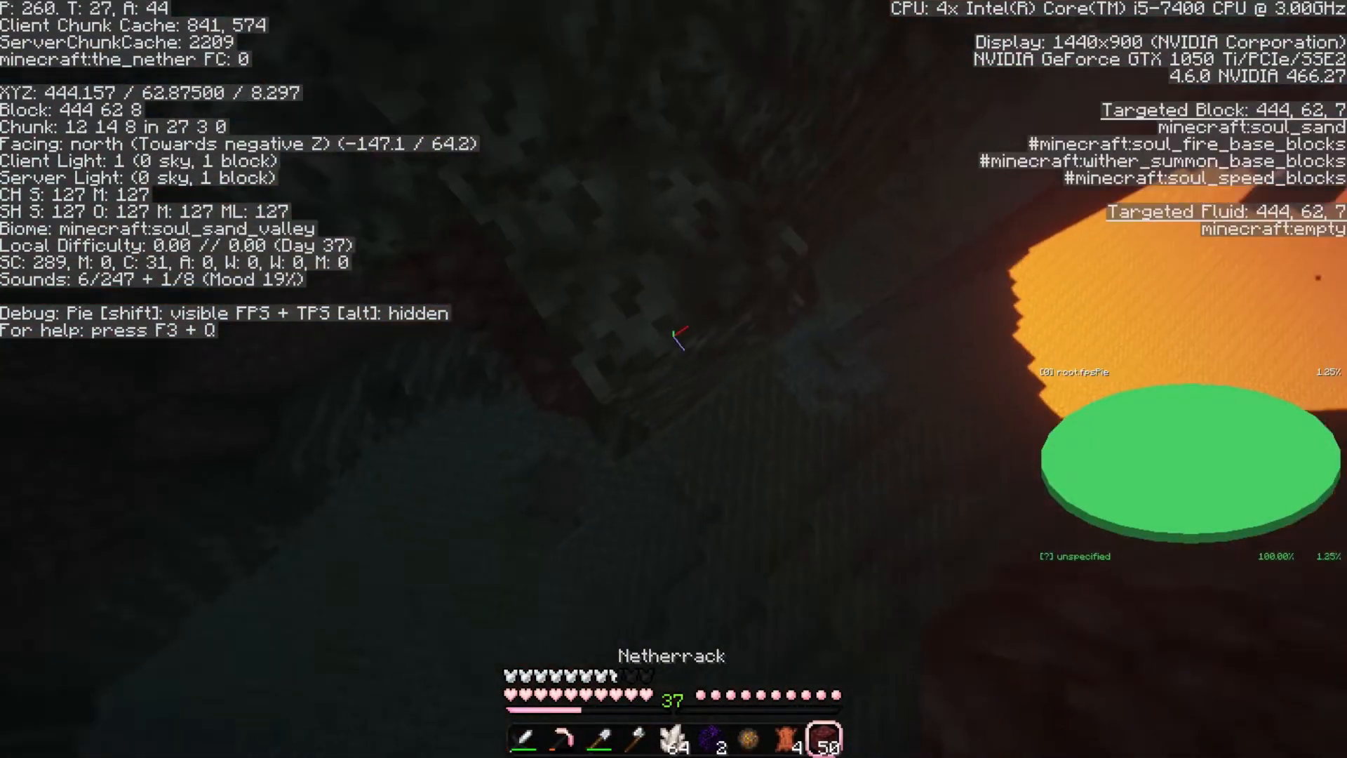
mouse_move(674, 344)
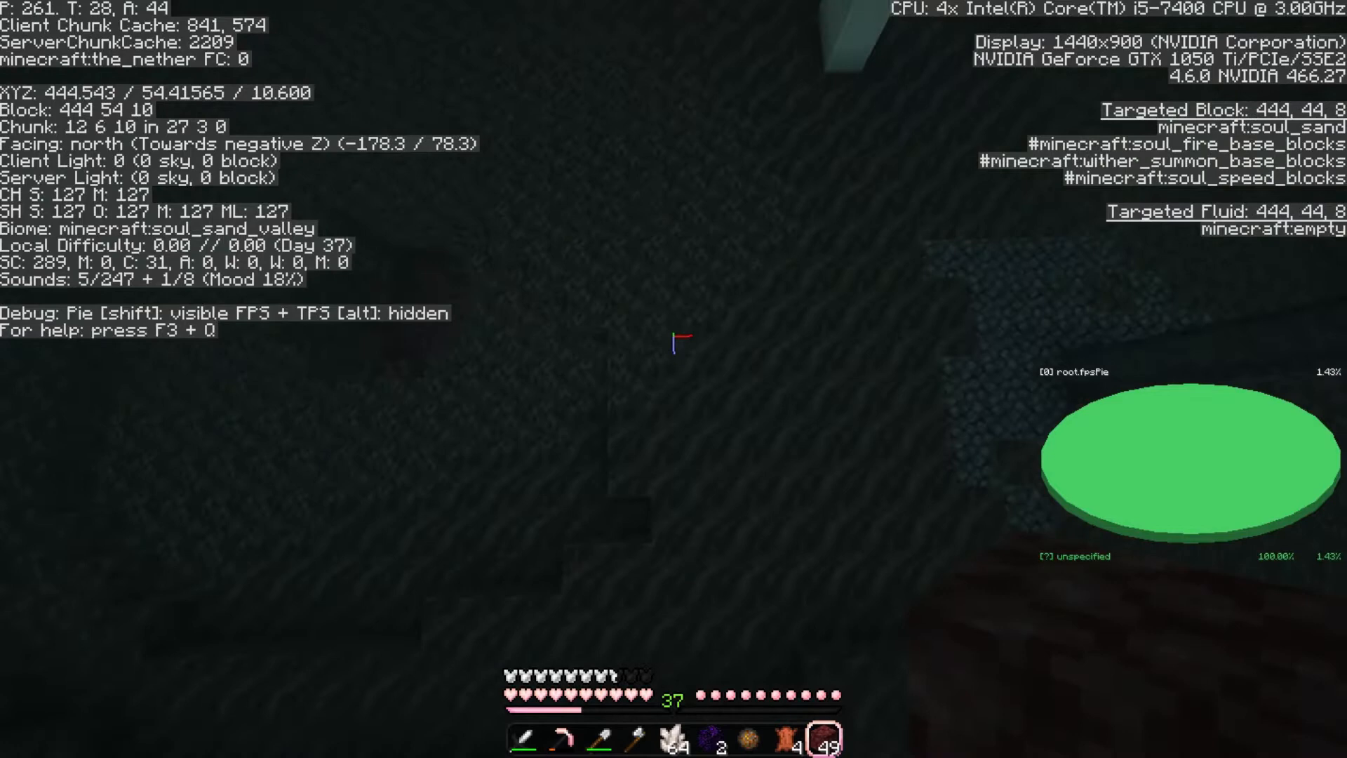
mouse_move(674, 341)
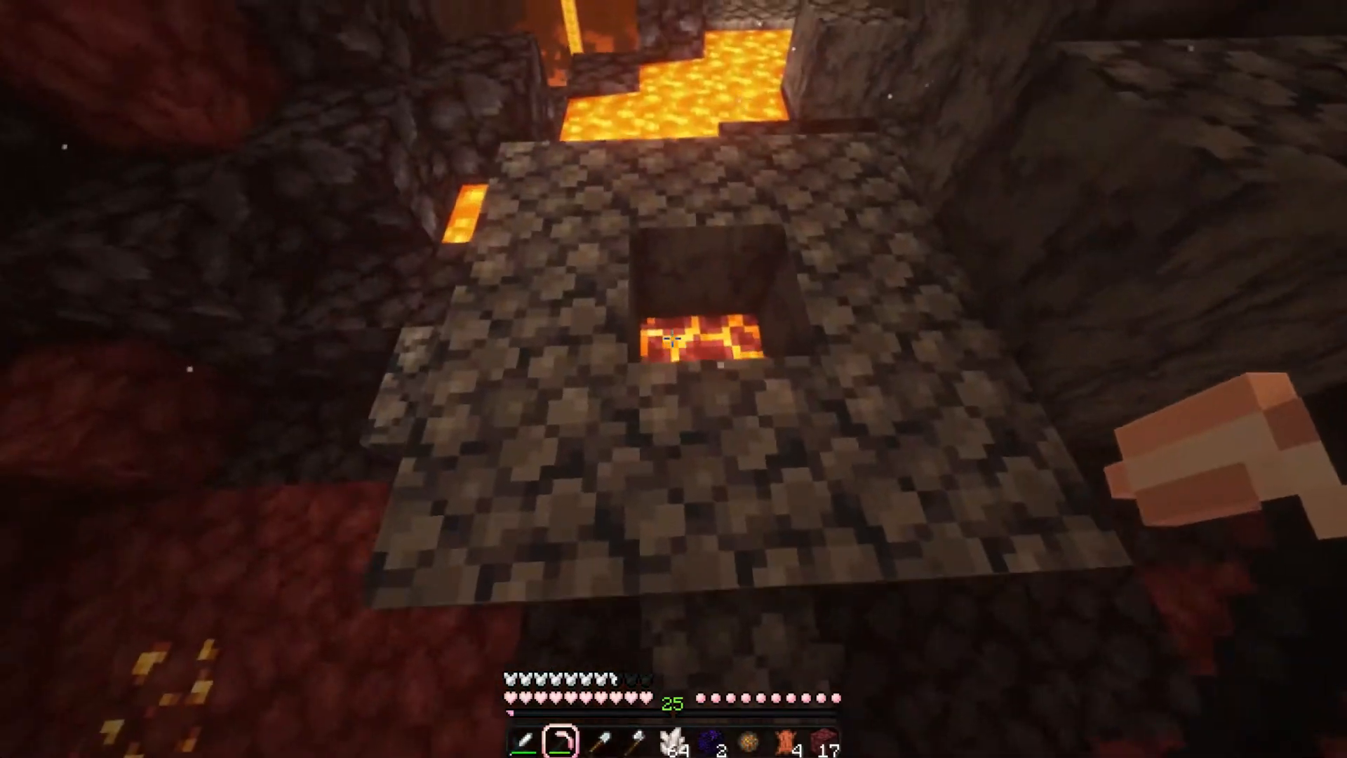
mouse_move(674, 344)
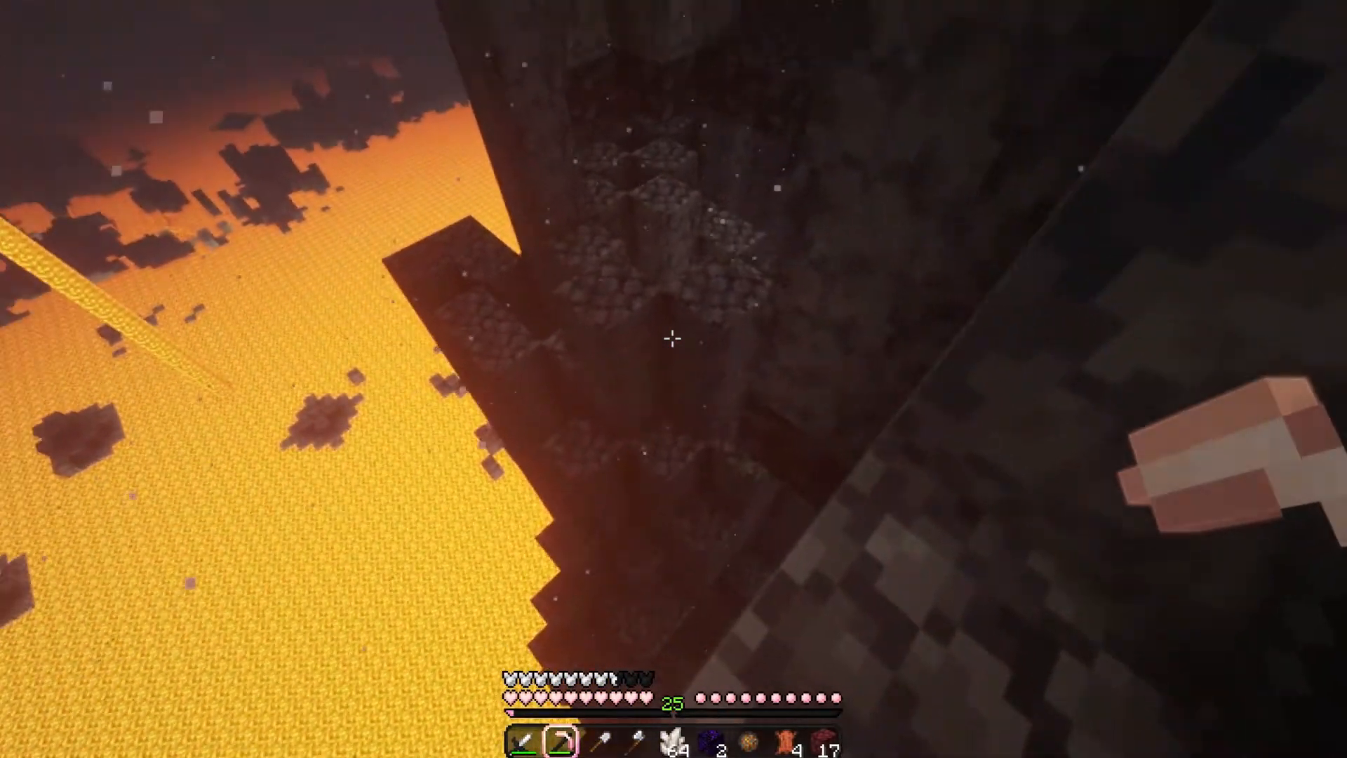
mouse_move(674, 336)
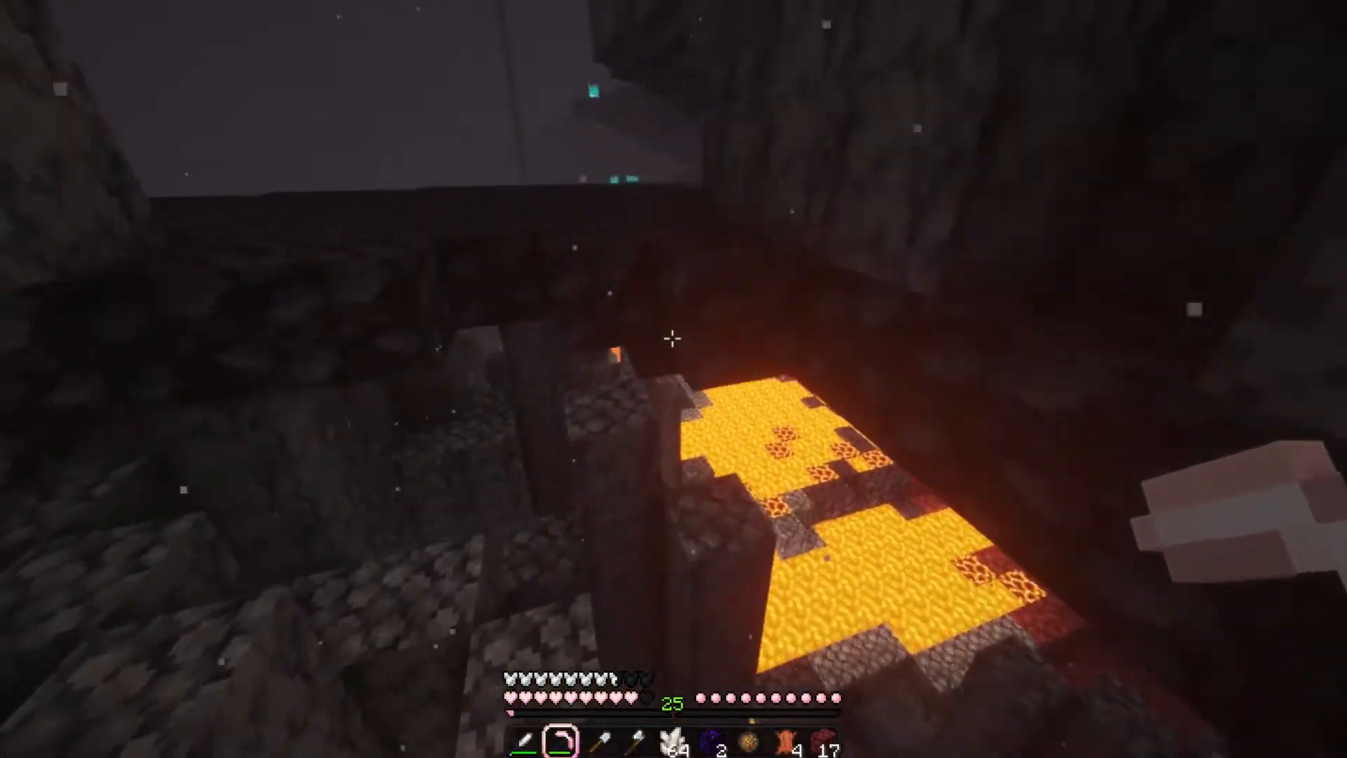
mouse_move(674, 336)
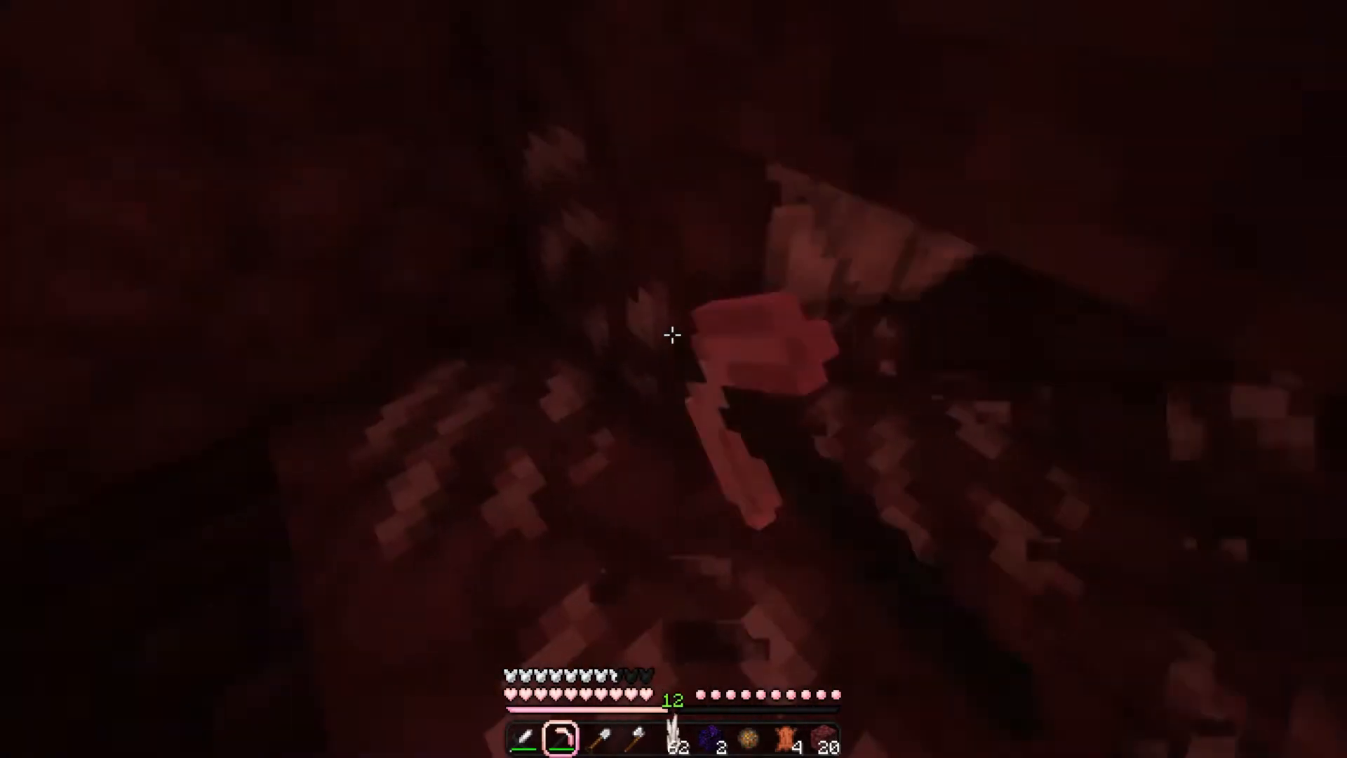
mouse_move(674, 336)
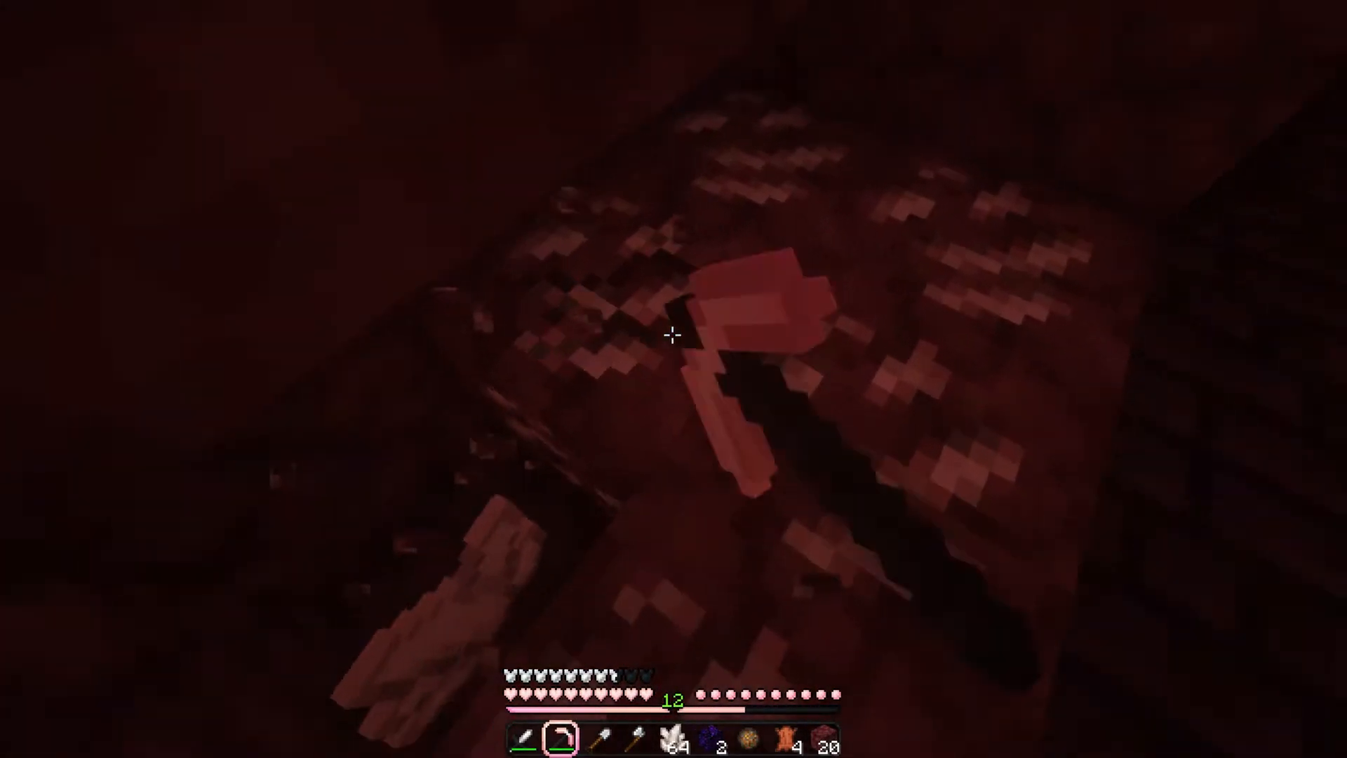
mouse_move(673, 336)
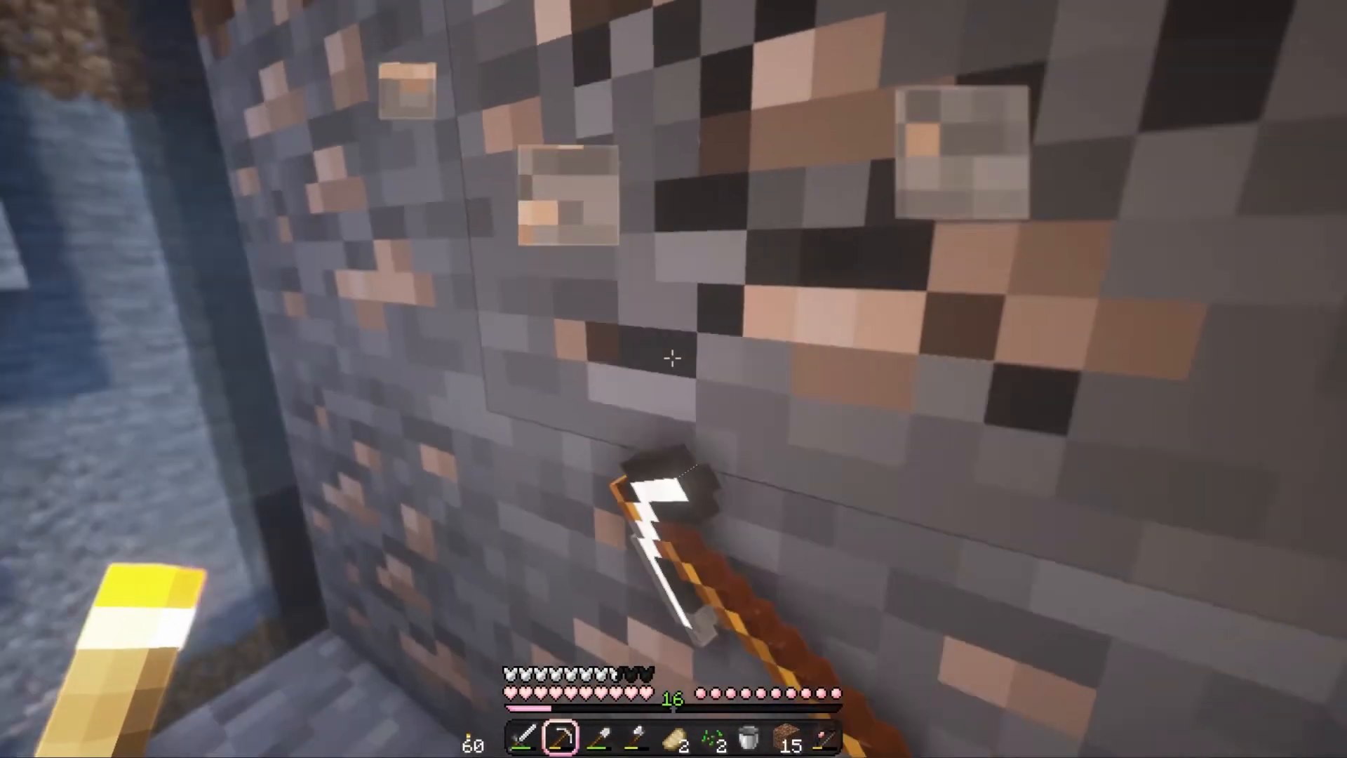
mouse_move(673, 379)
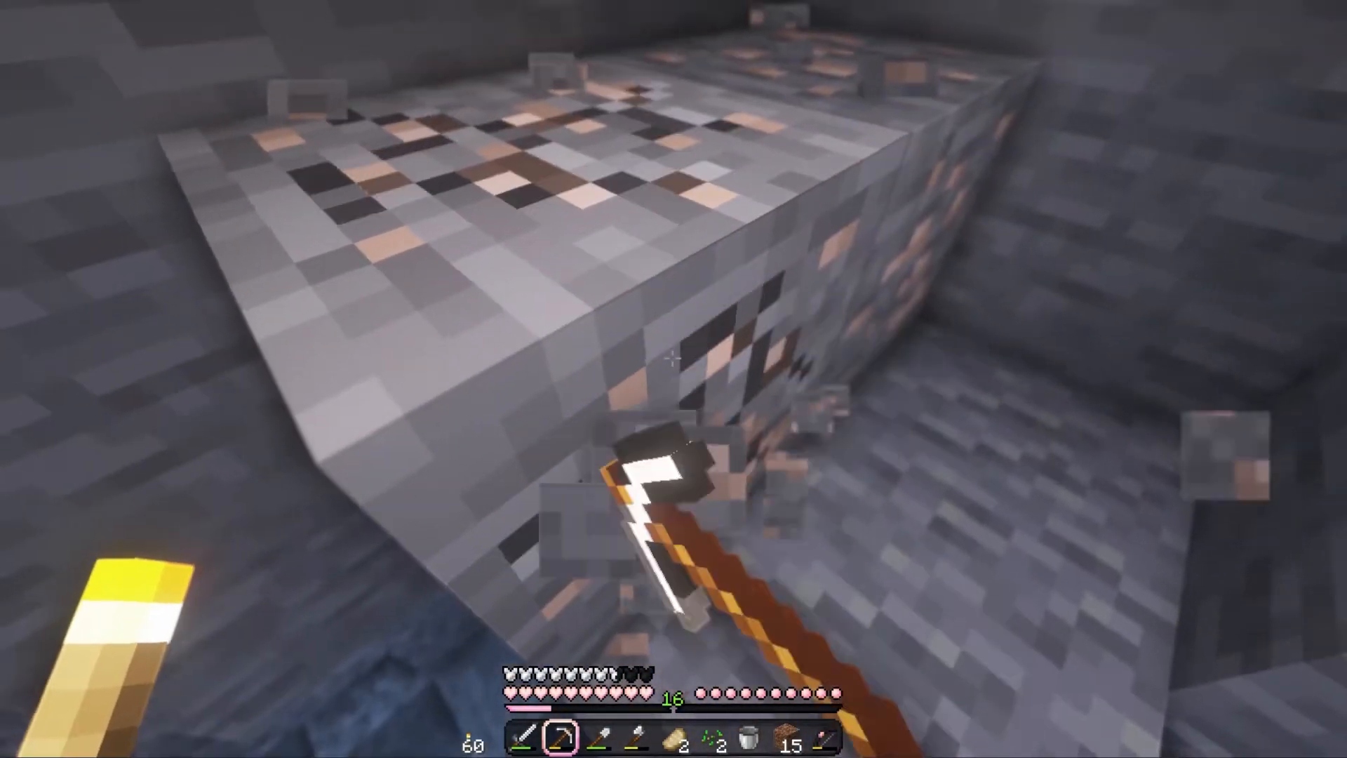
mouse_move(674, 379)
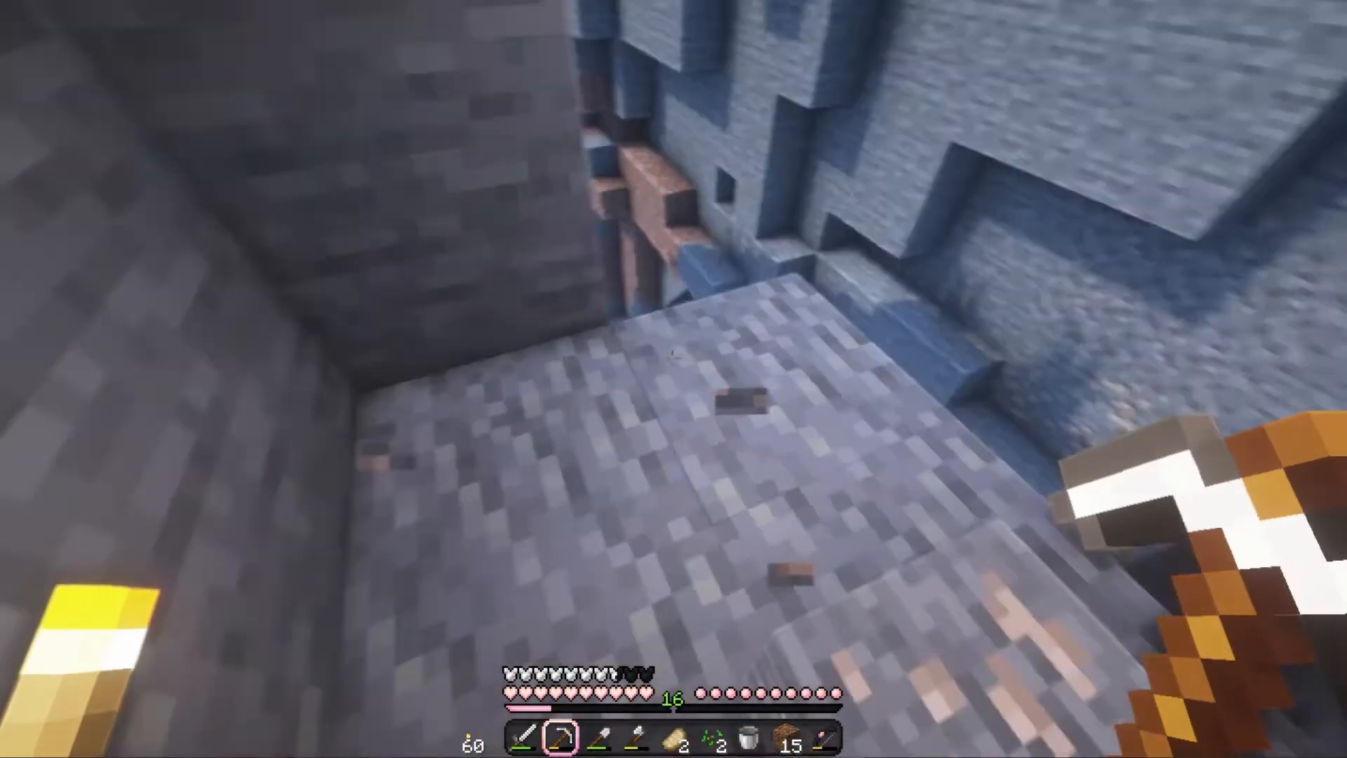